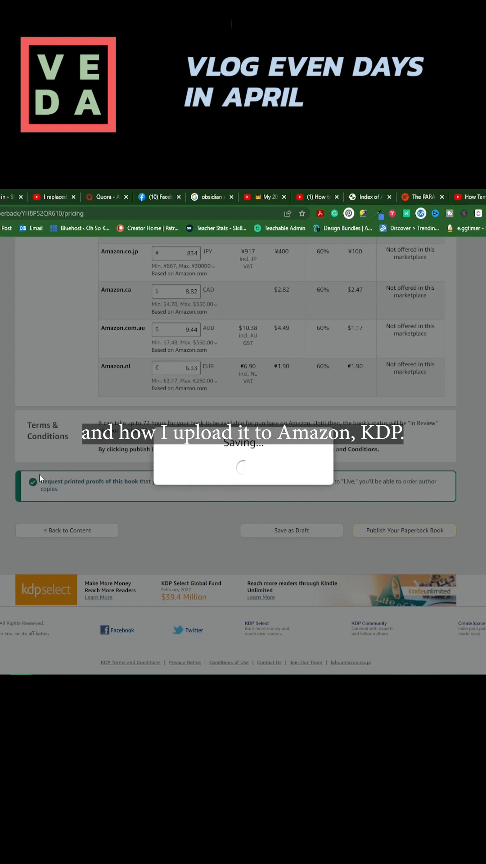
- Save the Rights & Pricing page as a draft
{"action": "left_click", "coordinate": [405, 531]}
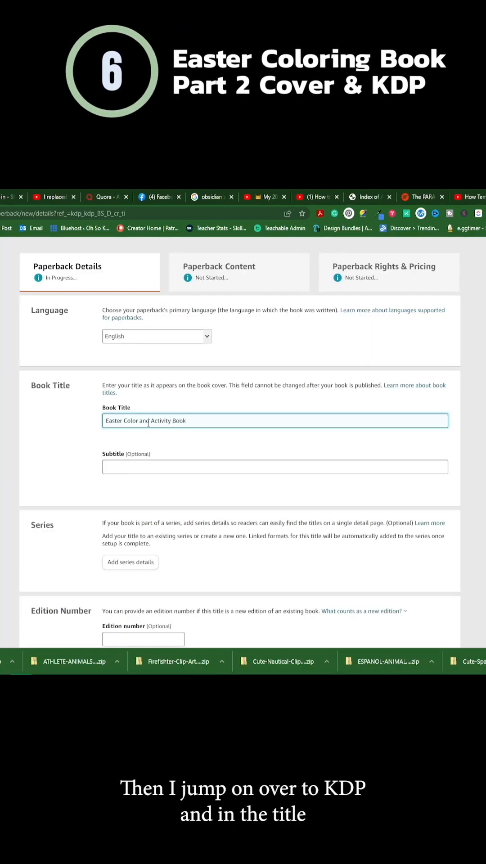
- Add the book to 'holiday & seasonal coloring books' as main content
{"action": "left_click", "coordinate": [130, 562]}
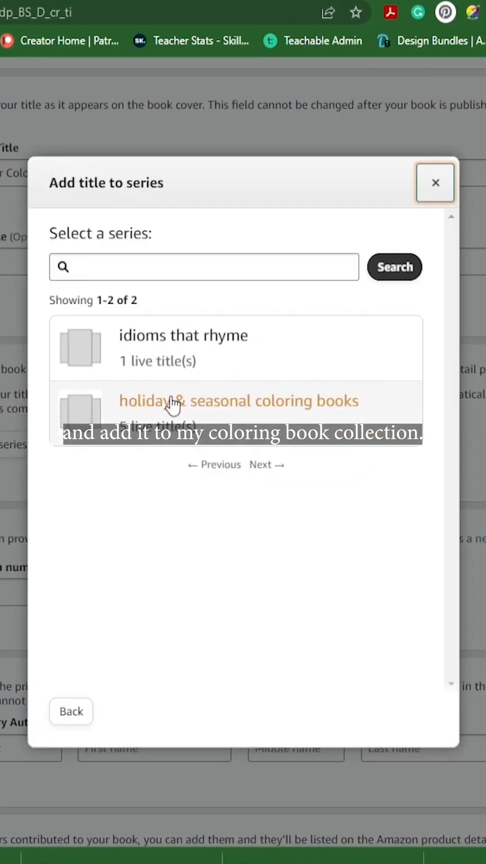
{"action": "left_click", "coordinate": [238, 401]}
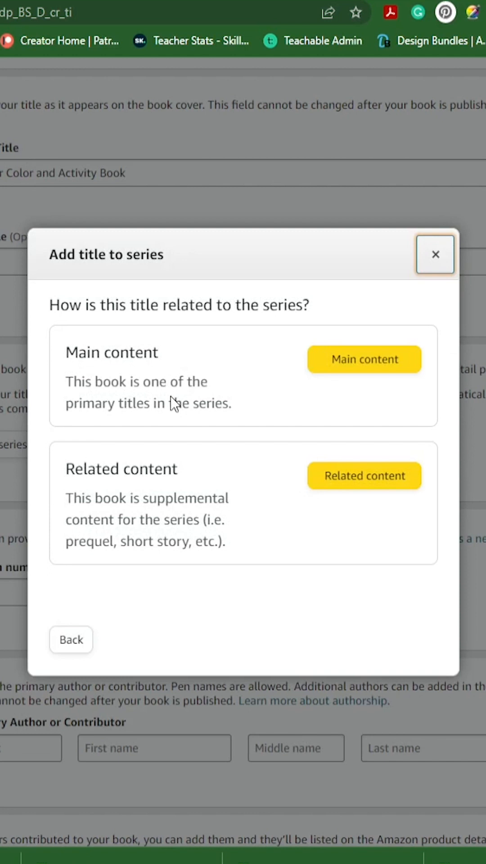
{"action": "left_click", "coordinate": [363, 359]}
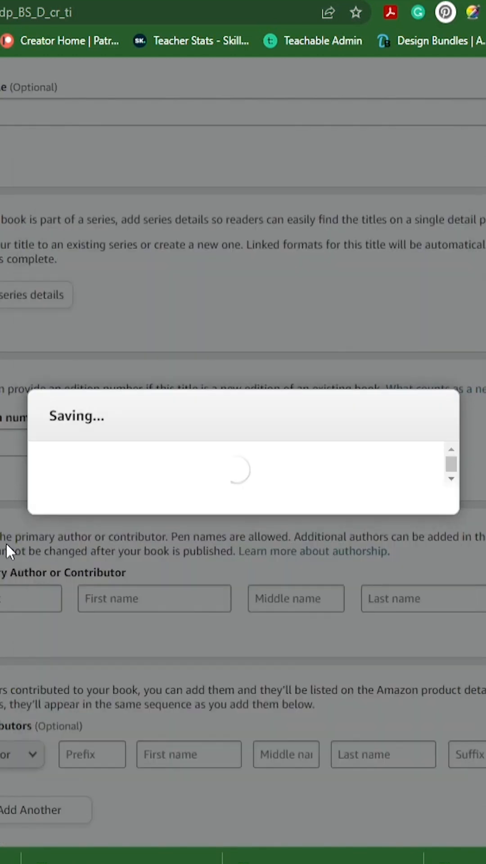
{"action": "type", "text": "Aunt"}
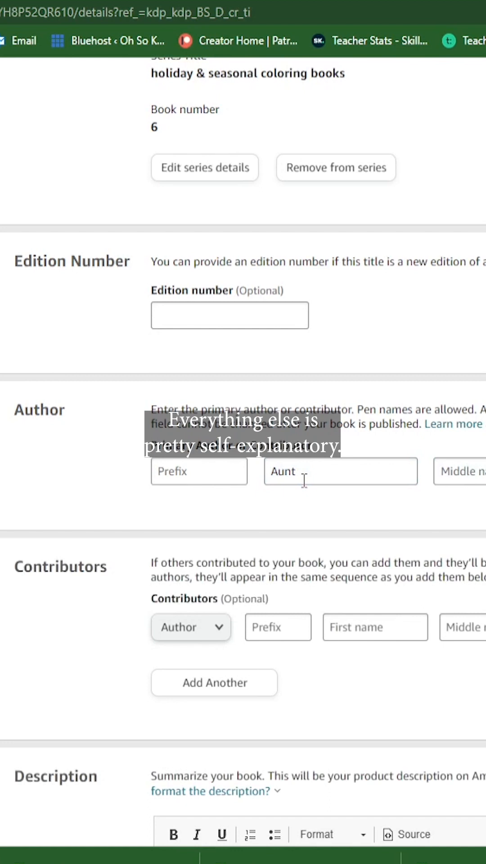
- Scroll down past the author and keyword fields to choose browse categories
{"action": "scroll", "scroll_direction": "down", "scroll_amount": 3}
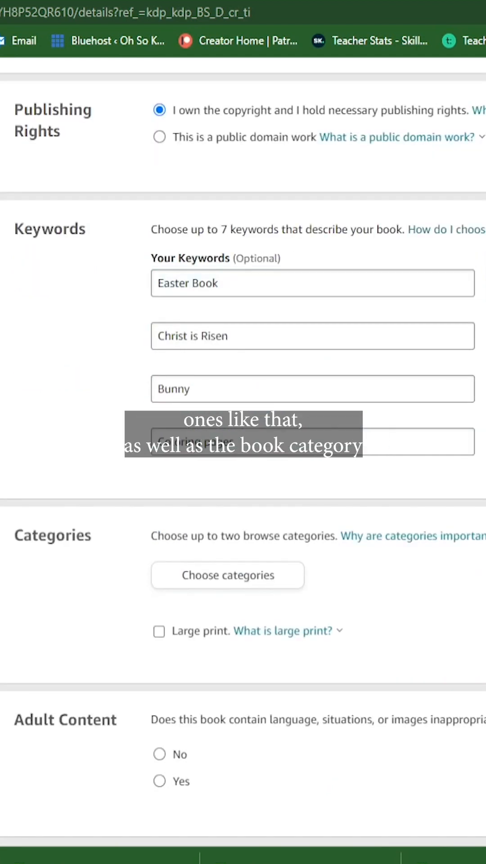
{"action": "left_click", "coordinate": [226, 575]}
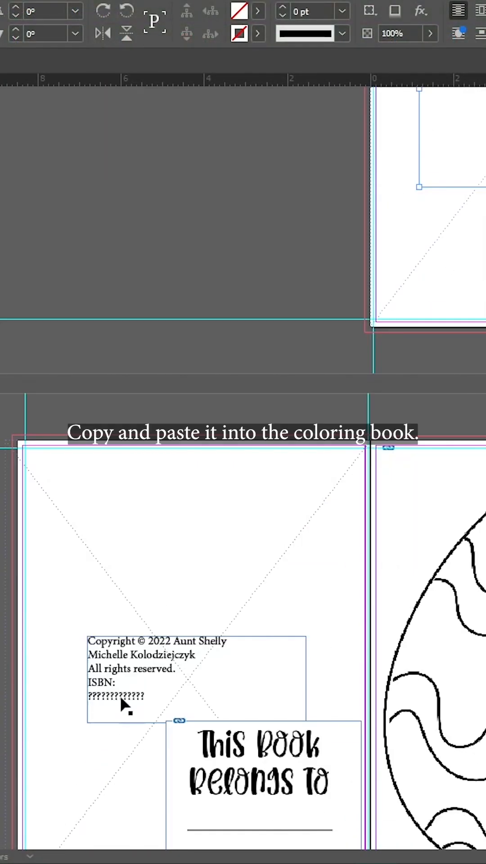
- Select the ????????? ISBN placeholder on the InDesign copyright page
{"action": "double_click", "coordinate": [116, 696]}
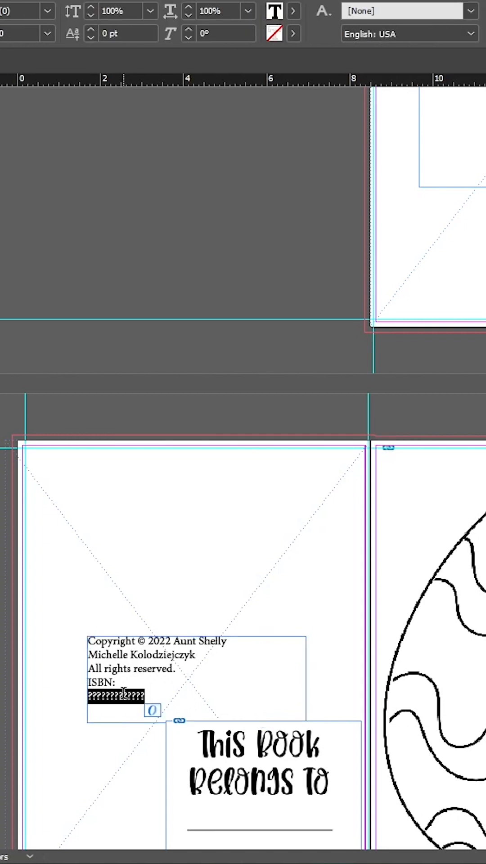